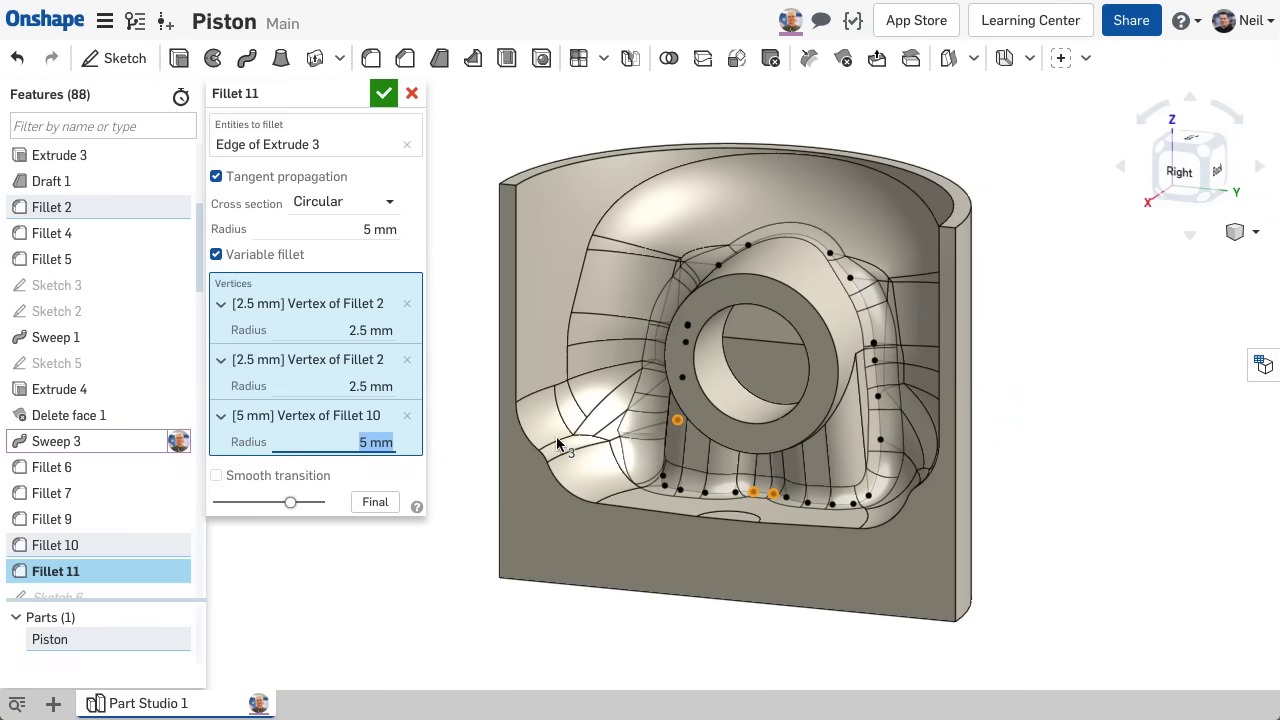
- Accept Fillet 11 with 2.5 mm and 5 mm vertex radii, then orbit the piston
right_click(880, 440)
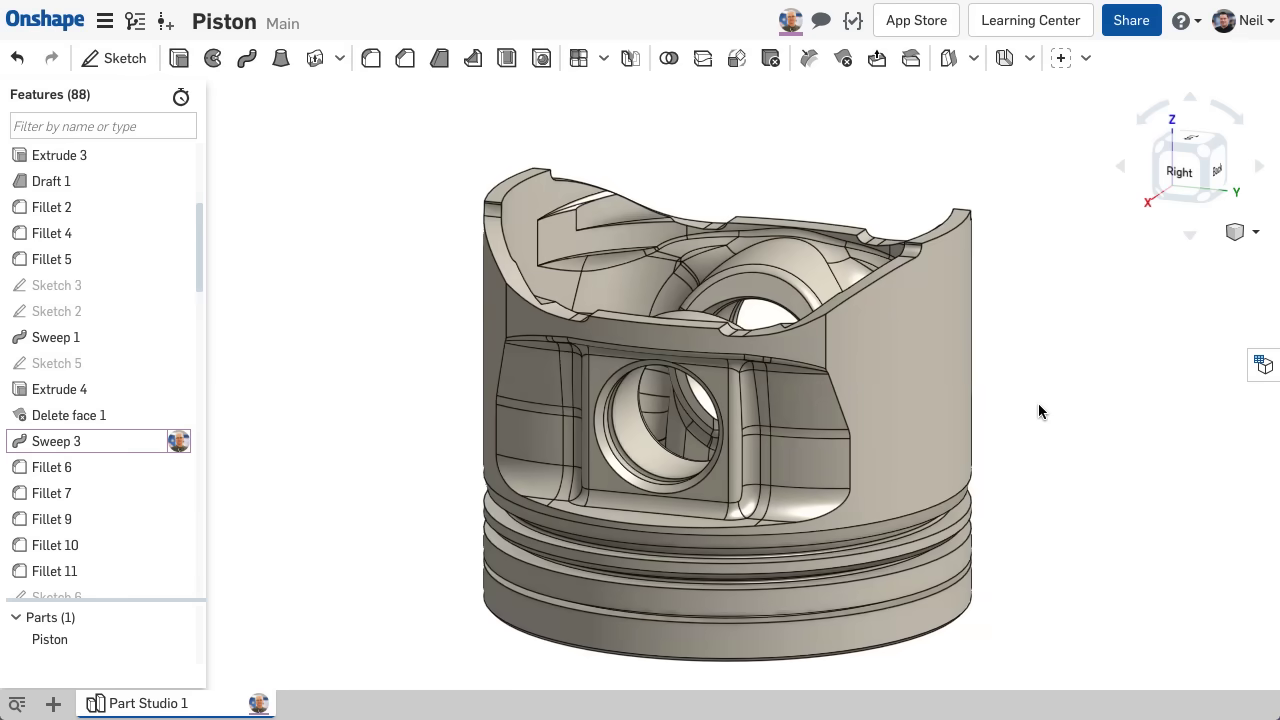
drag(1040, 412, 1040, 447)
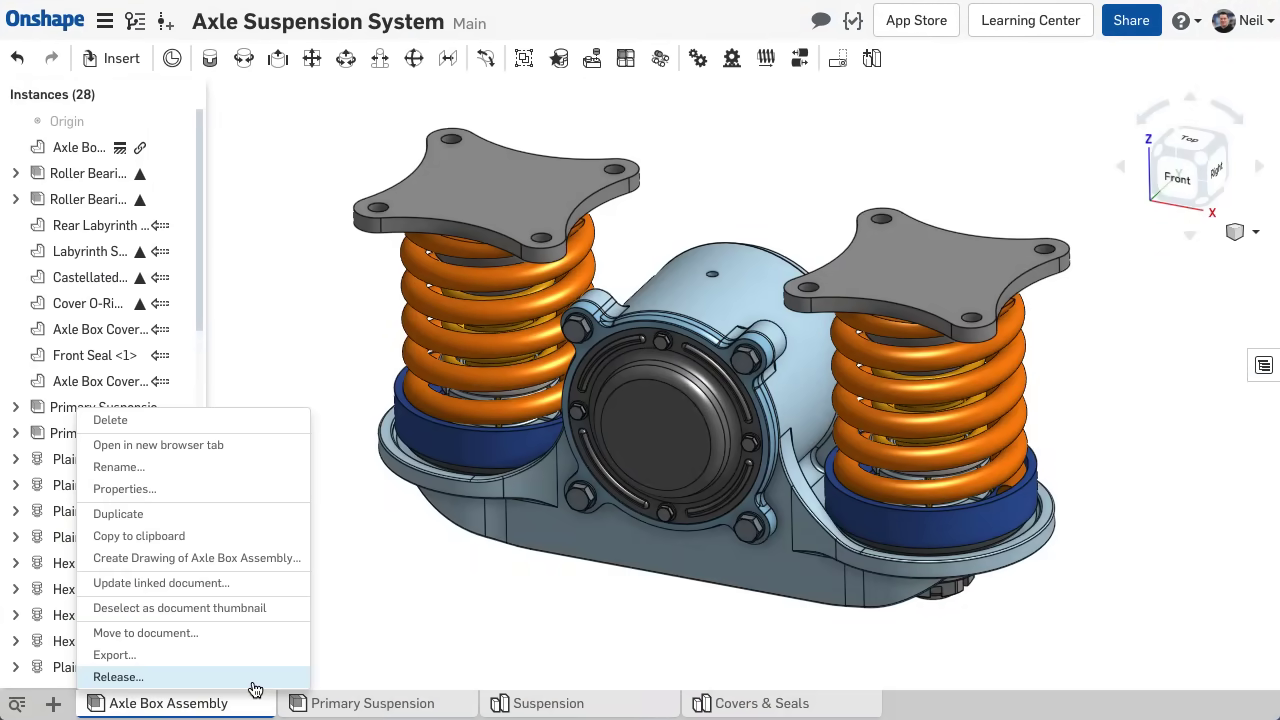
- Submit the Axle Box Assembly's Rev A release with approver Dave, then view V4's changes
click(117, 677)
text(Rev A)
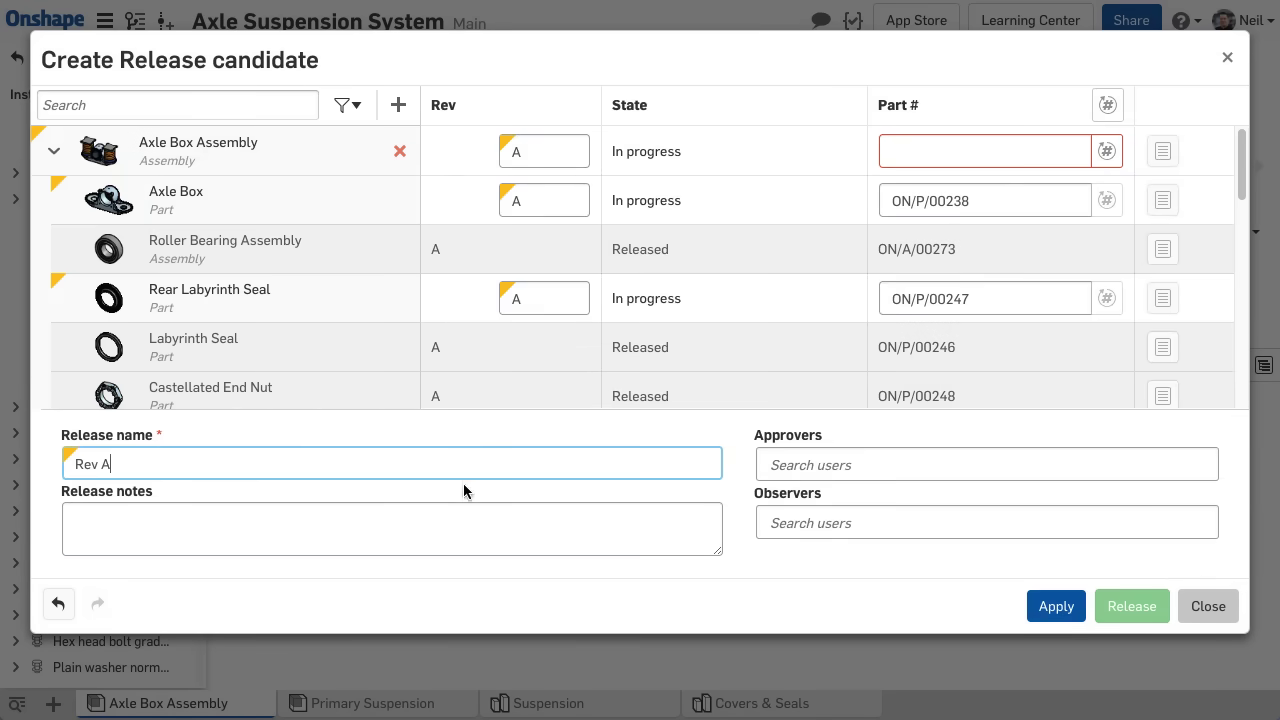
text(Dave)
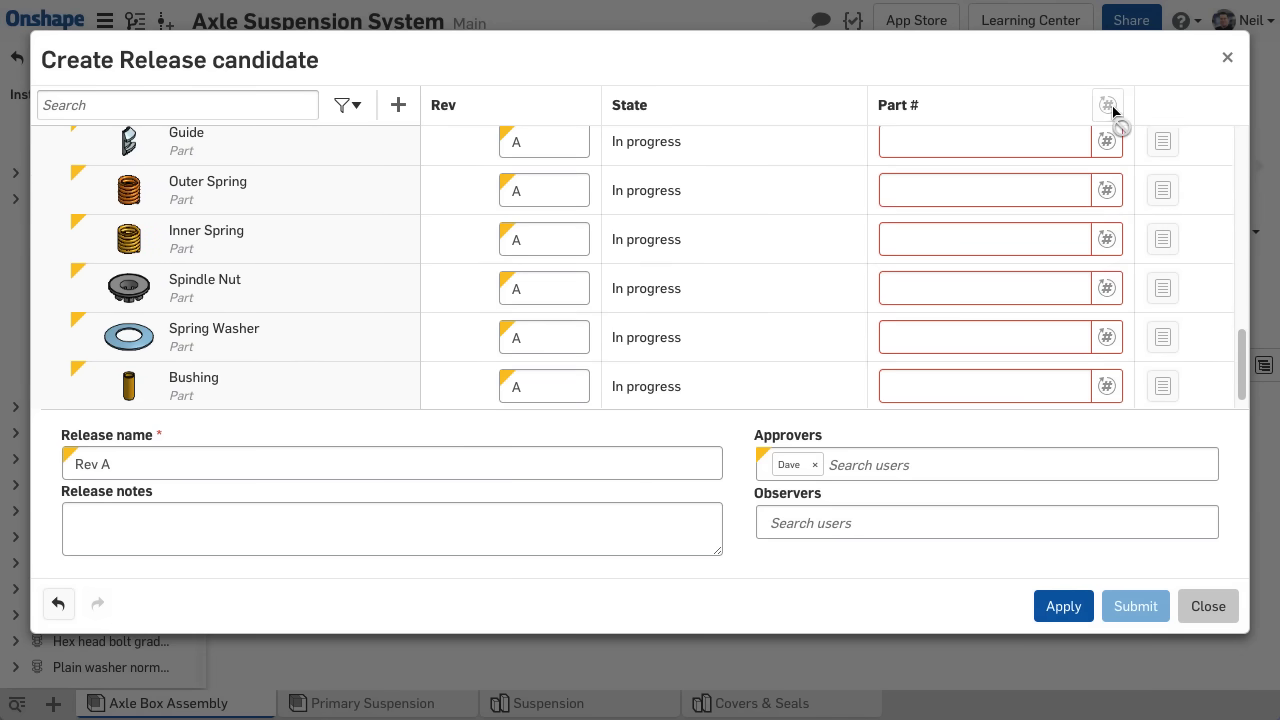
click(1135, 606)
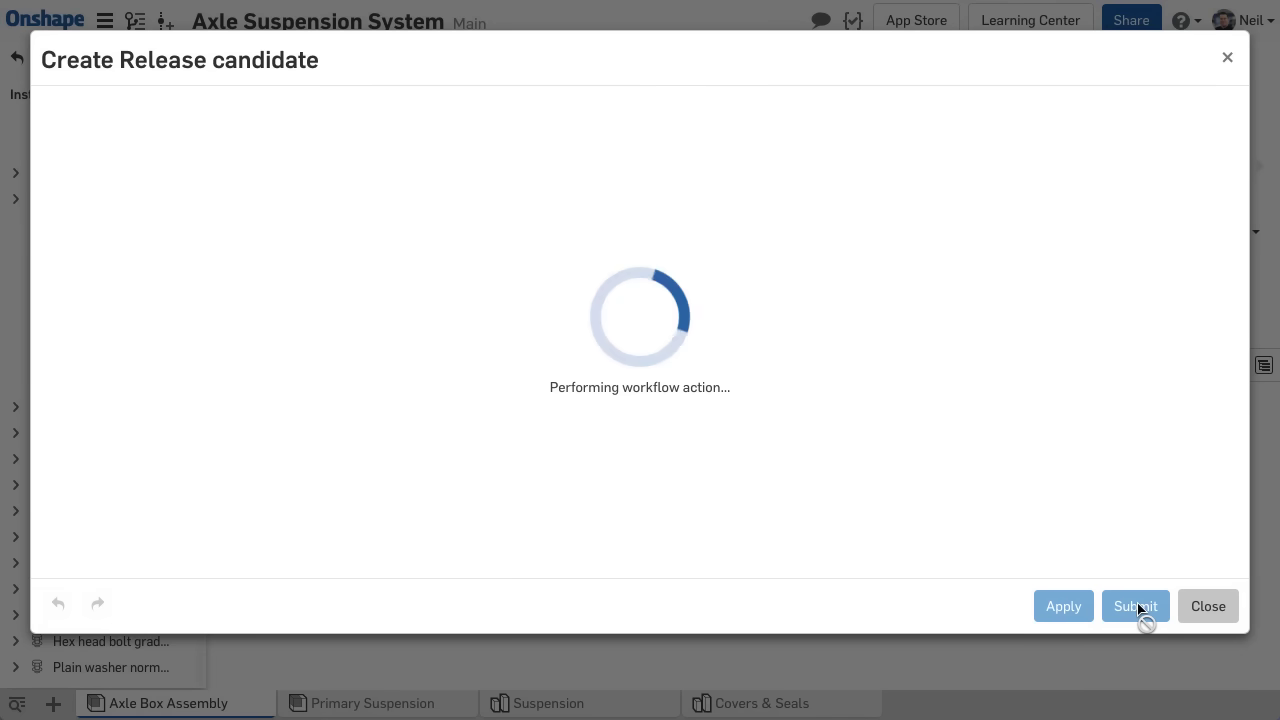
click(1135, 606)
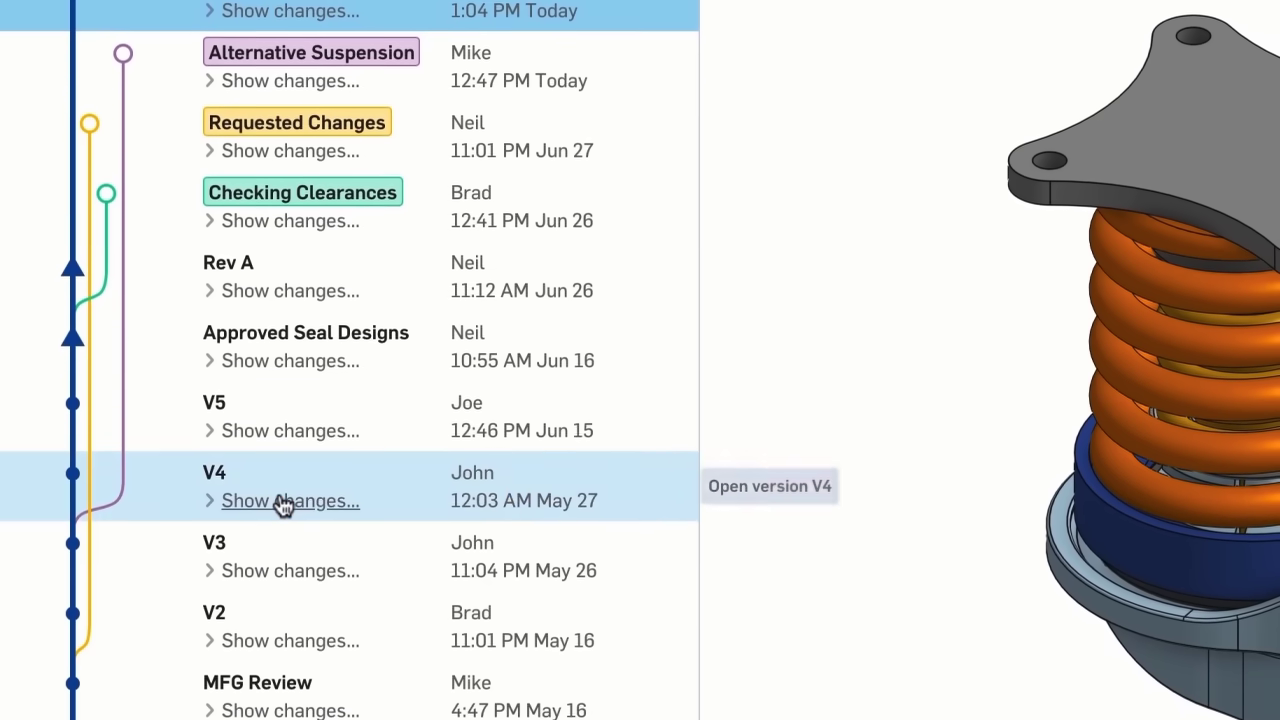
click(290, 500)
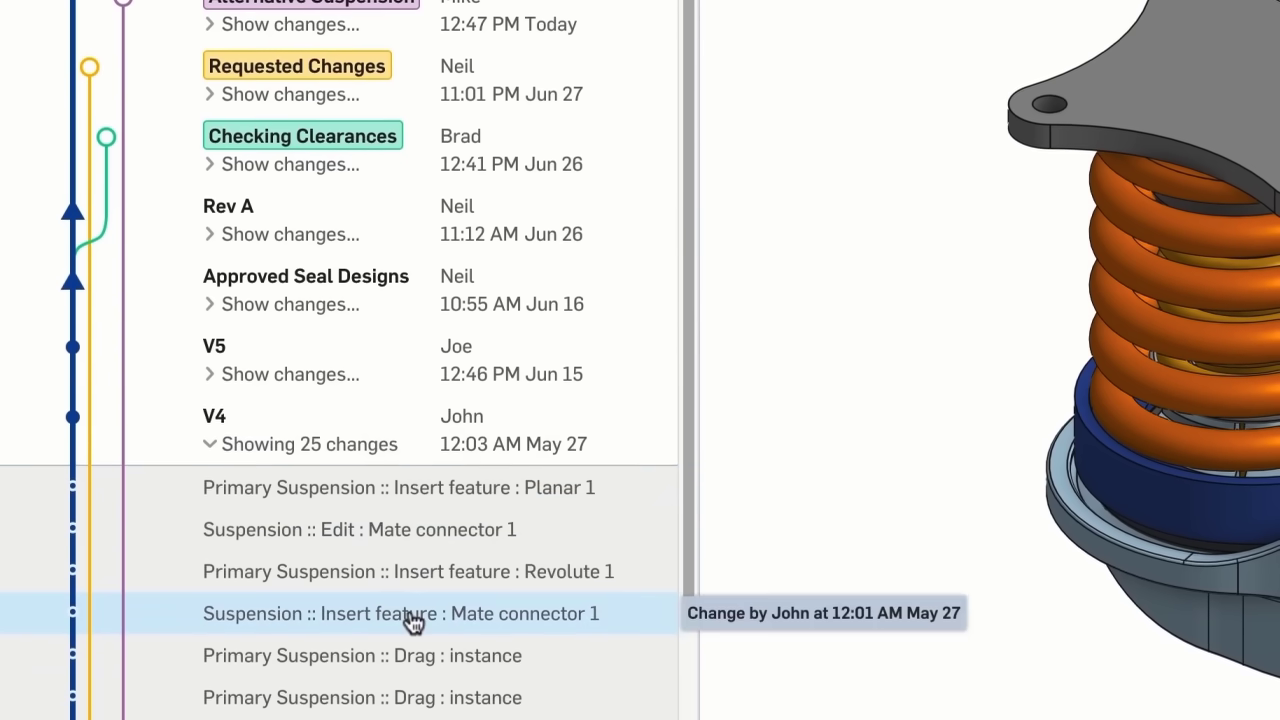
scroll(down, 3)
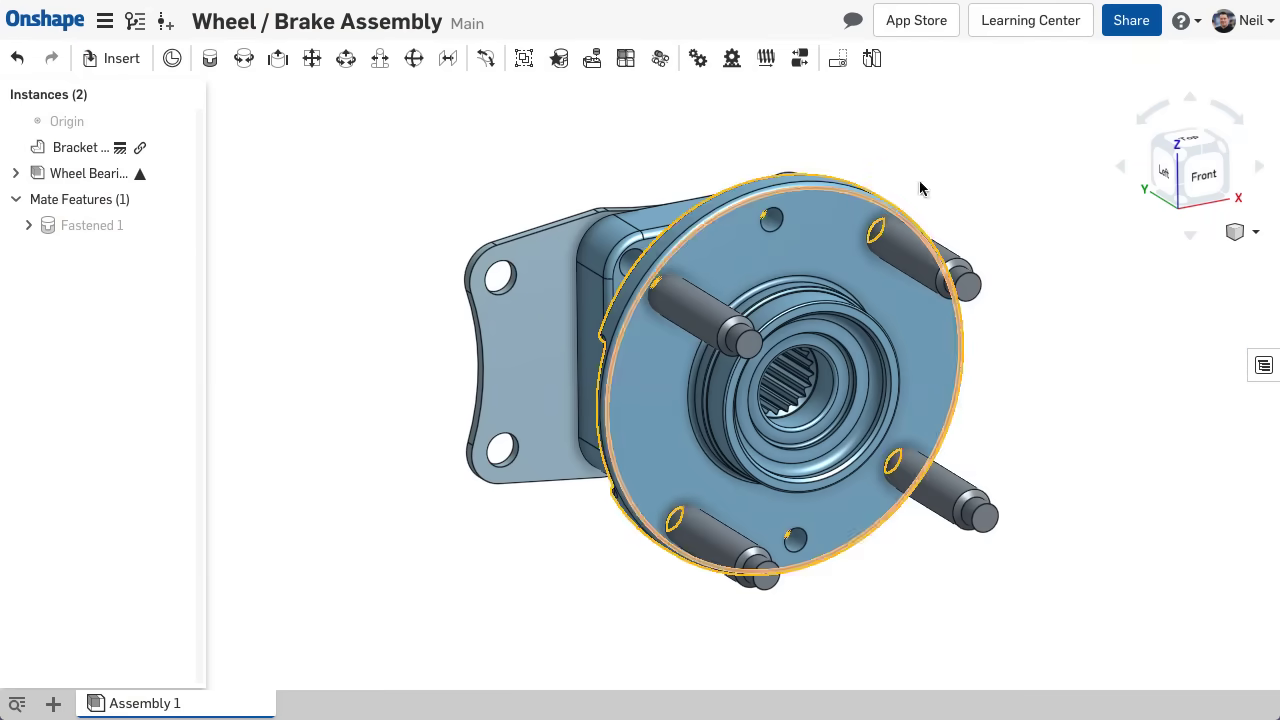
- Share the document with Abe without copy rights, with a note requesting the brake caliper
click(1131, 20)
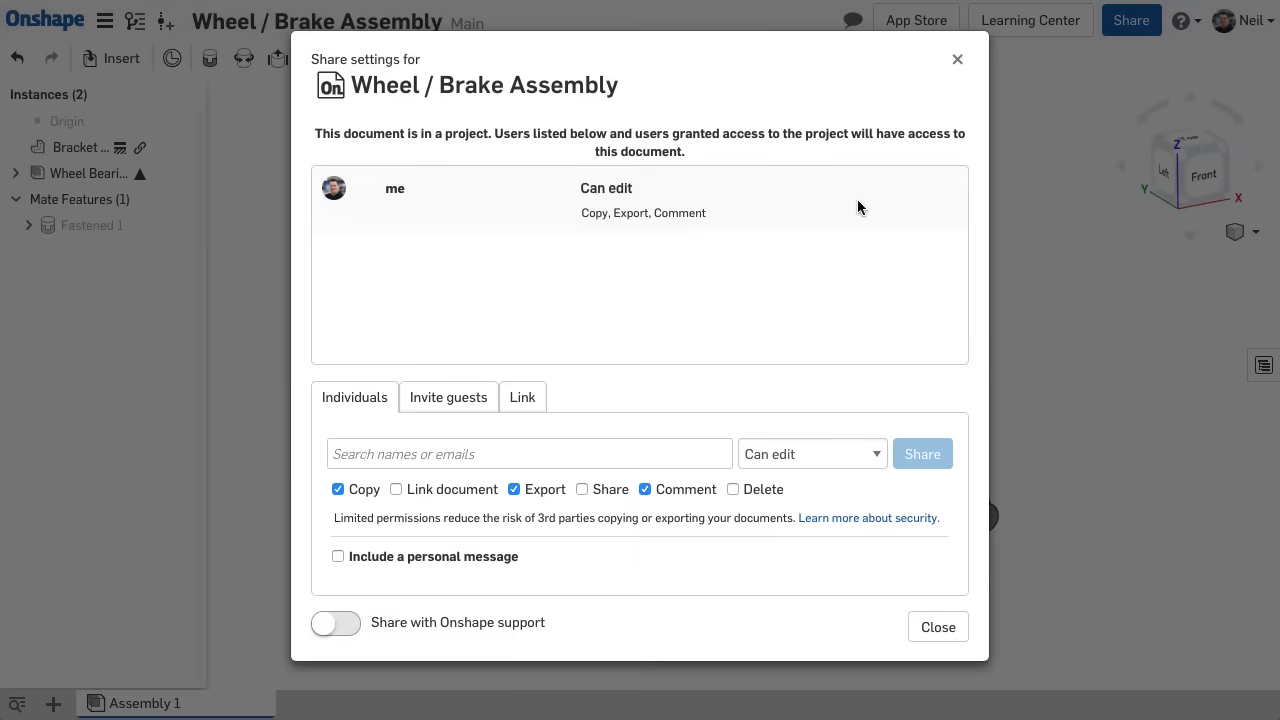
text(abe)
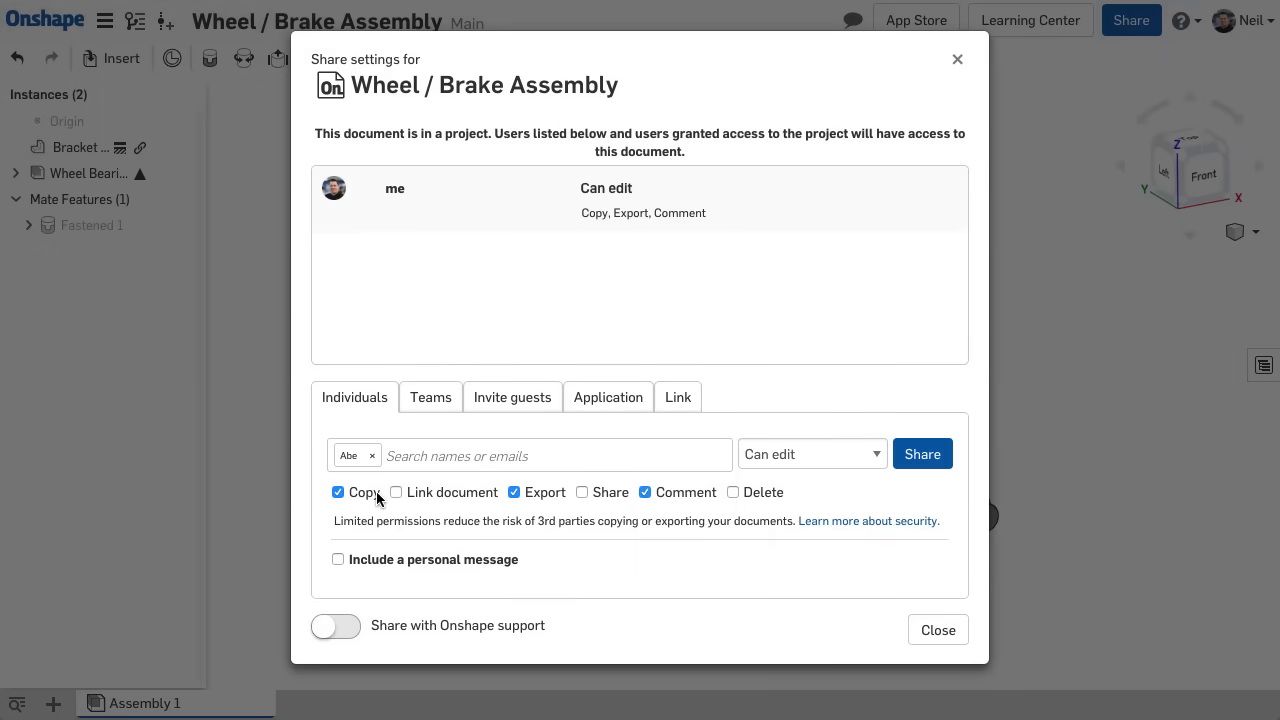
click(338, 559)
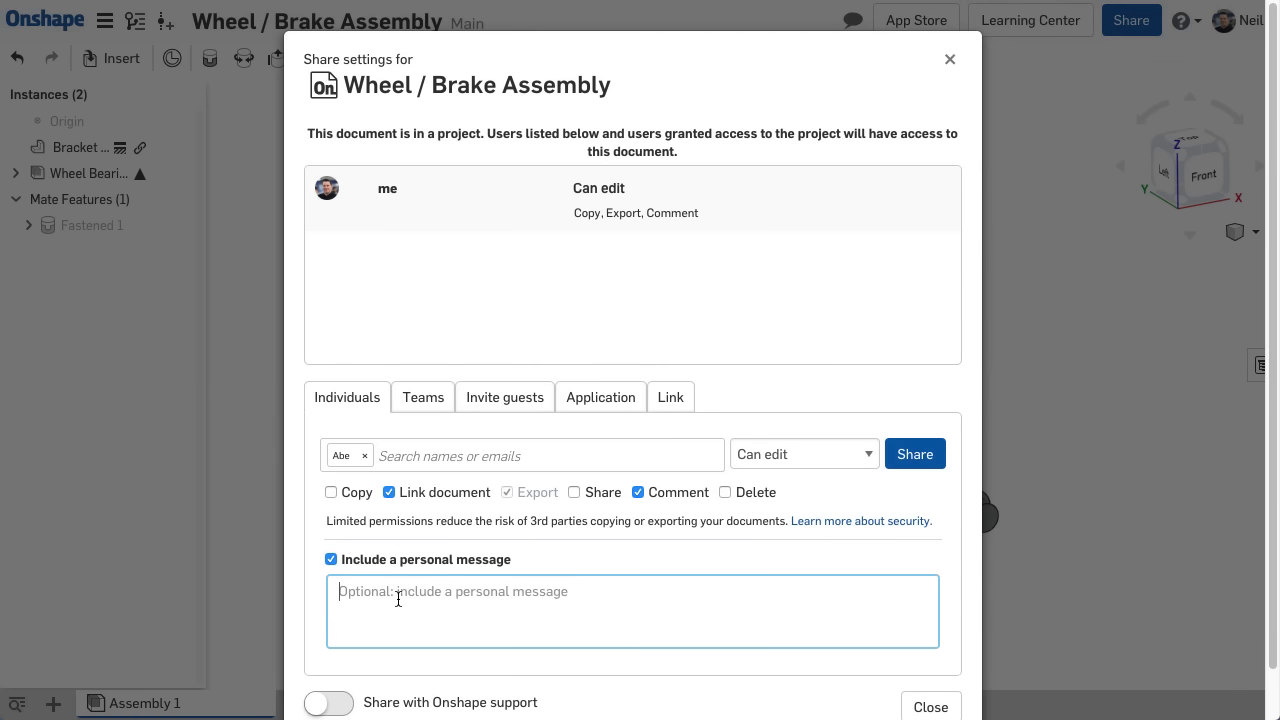
text(Abe - can you add the new brake caliper to this assembly?)
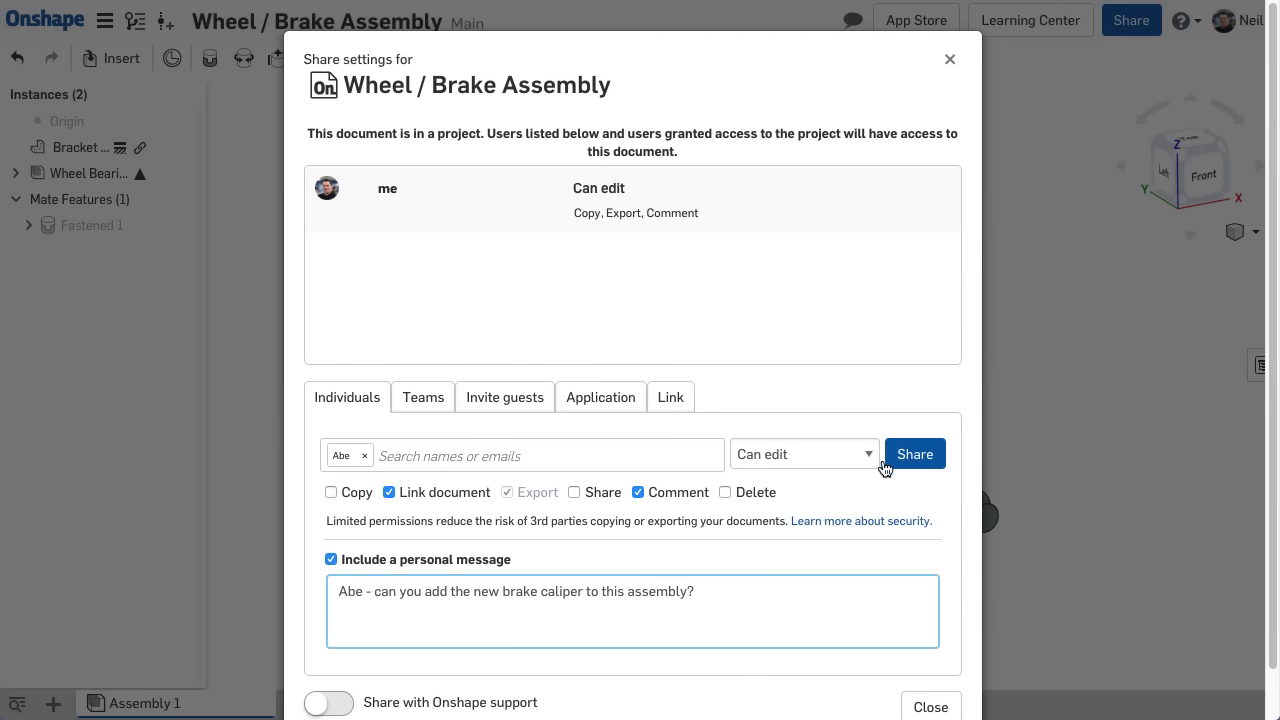
click(913, 453)
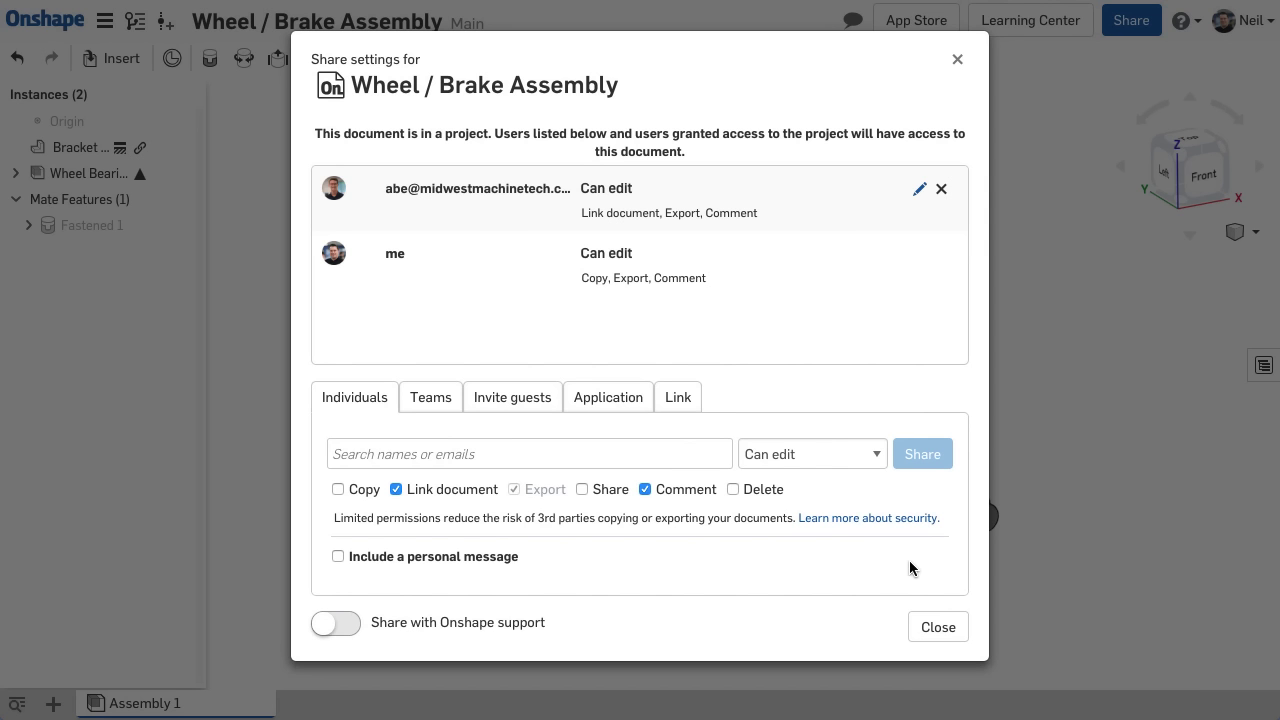
click(937, 626)
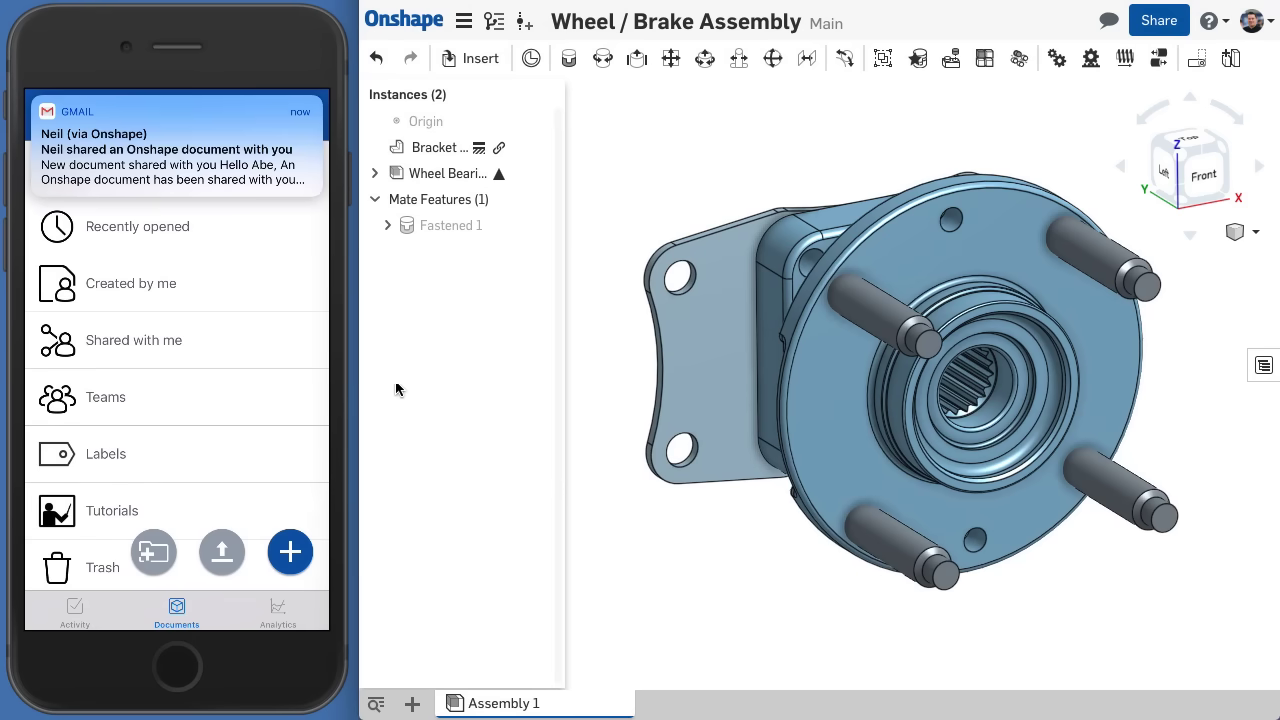
- Insert the Brake Rotor part from another Onshape document into the assembly
click(480, 58)
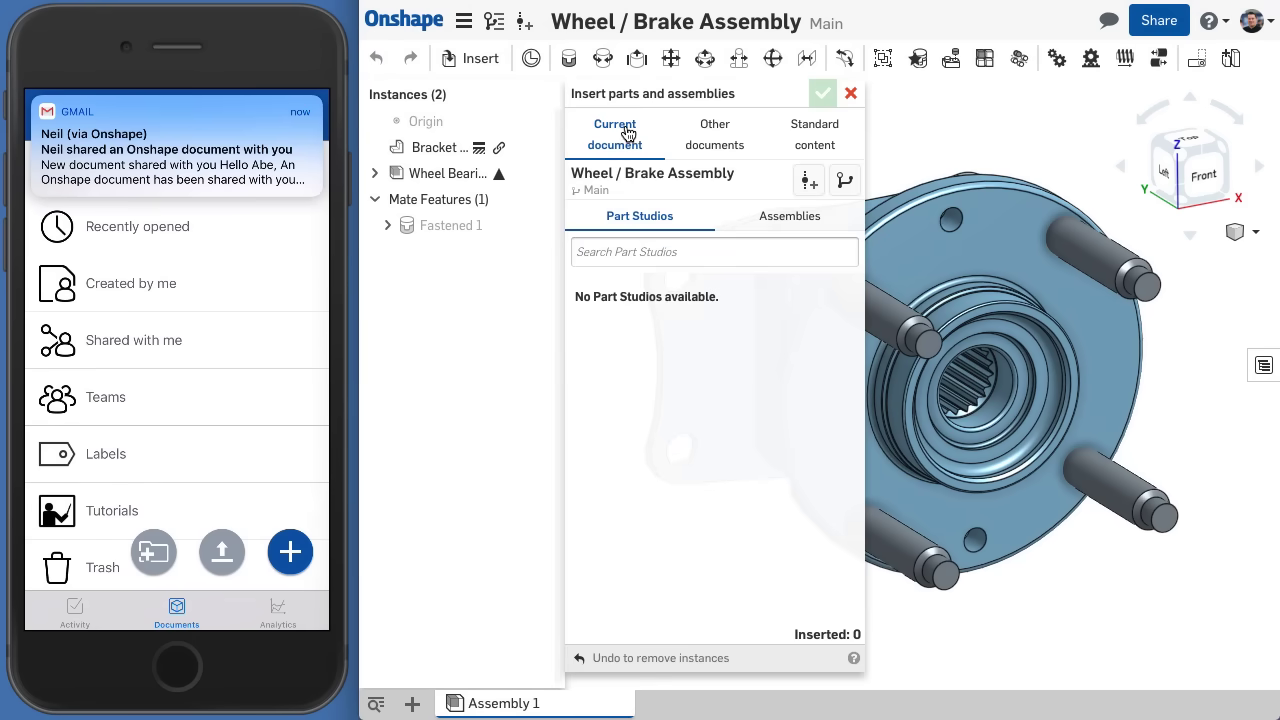
click(714, 134)
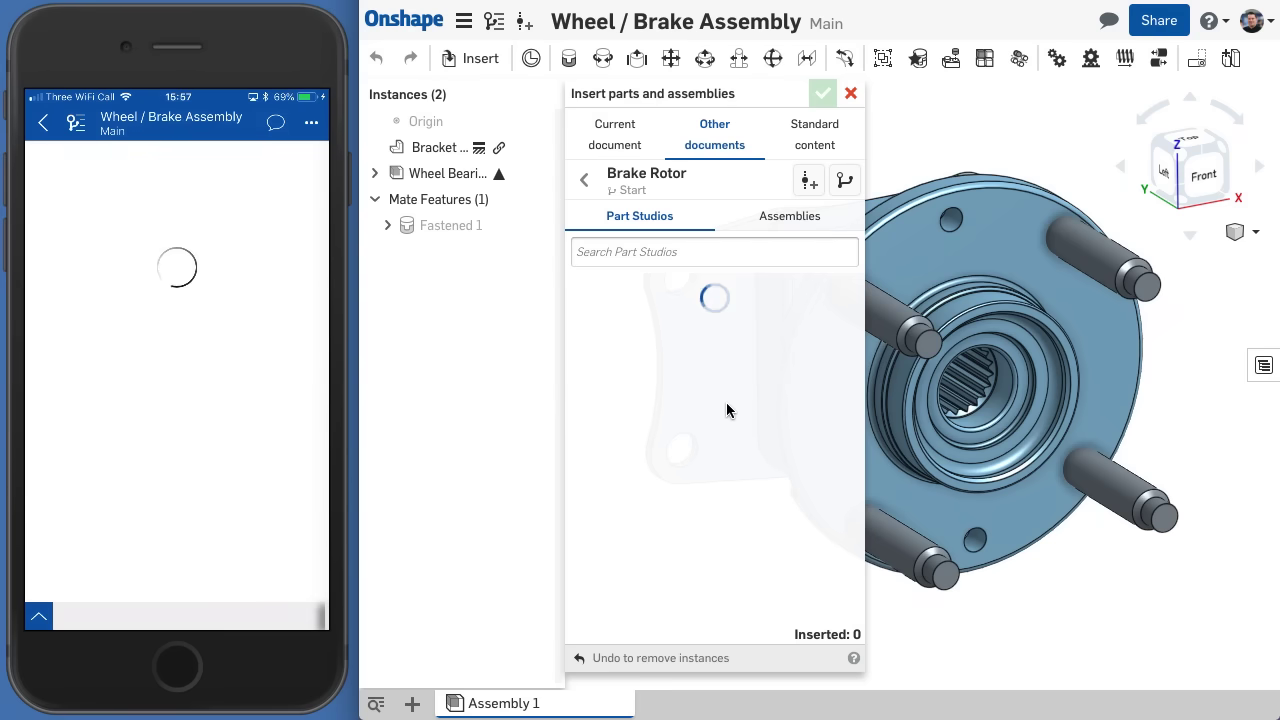
click(711, 378)
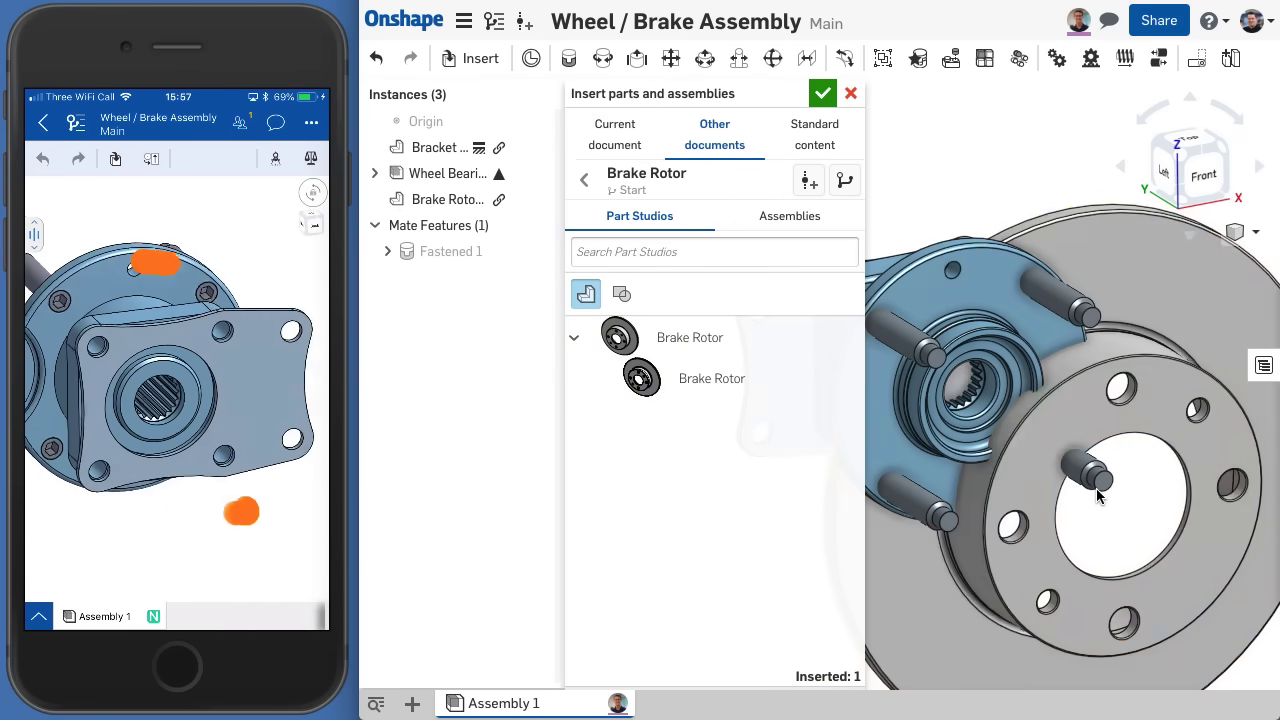
click(822, 93)
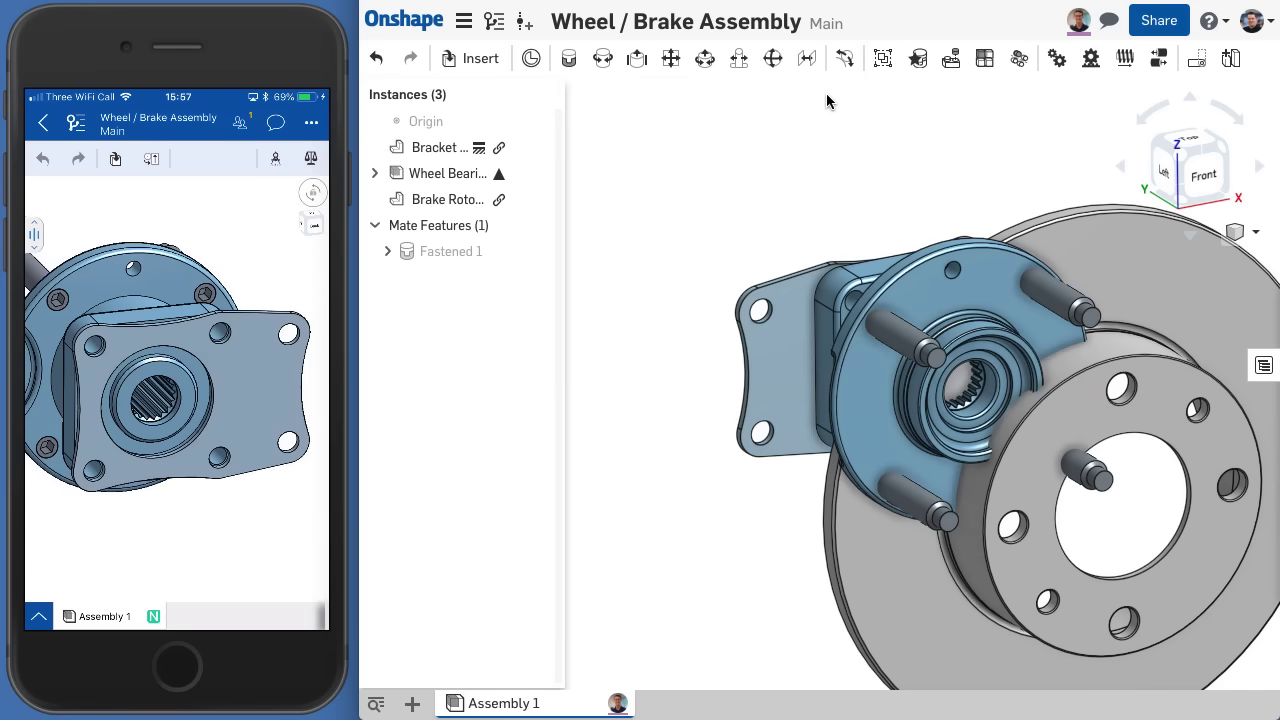
- Fasten the brake rotor to the wheel hub with a Fastened mate
click(569, 58)
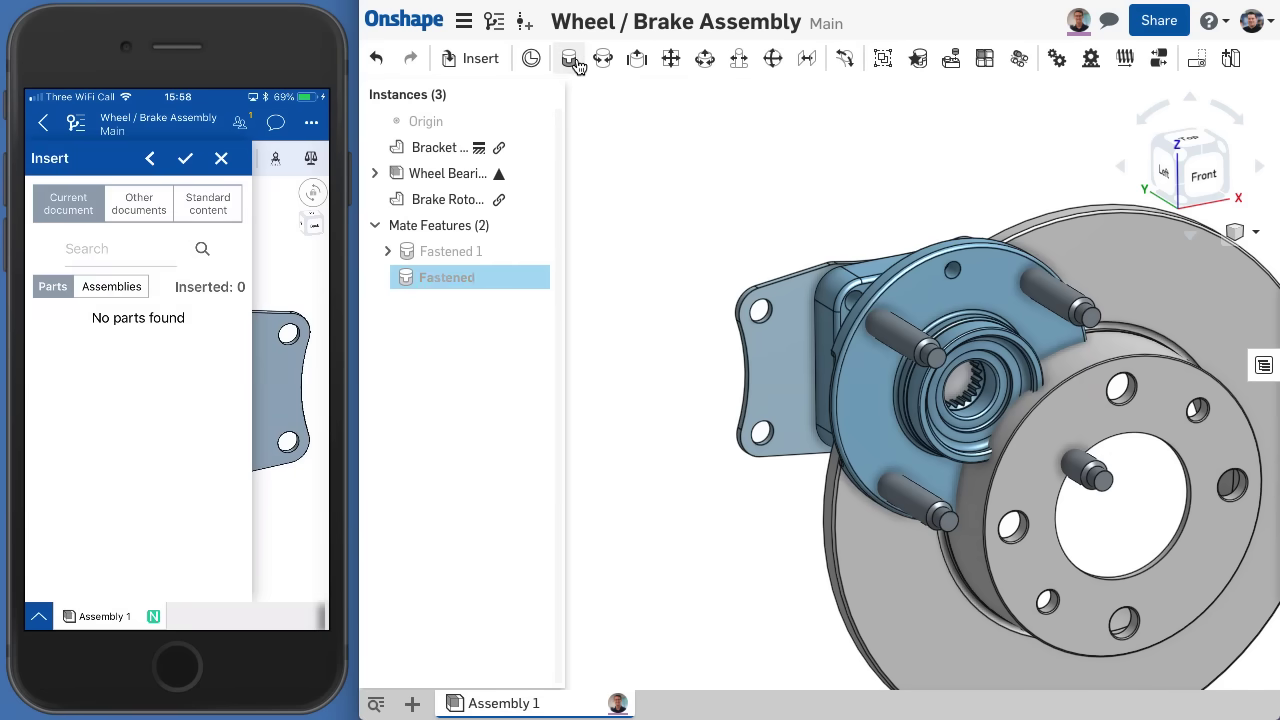
click(571, 58)
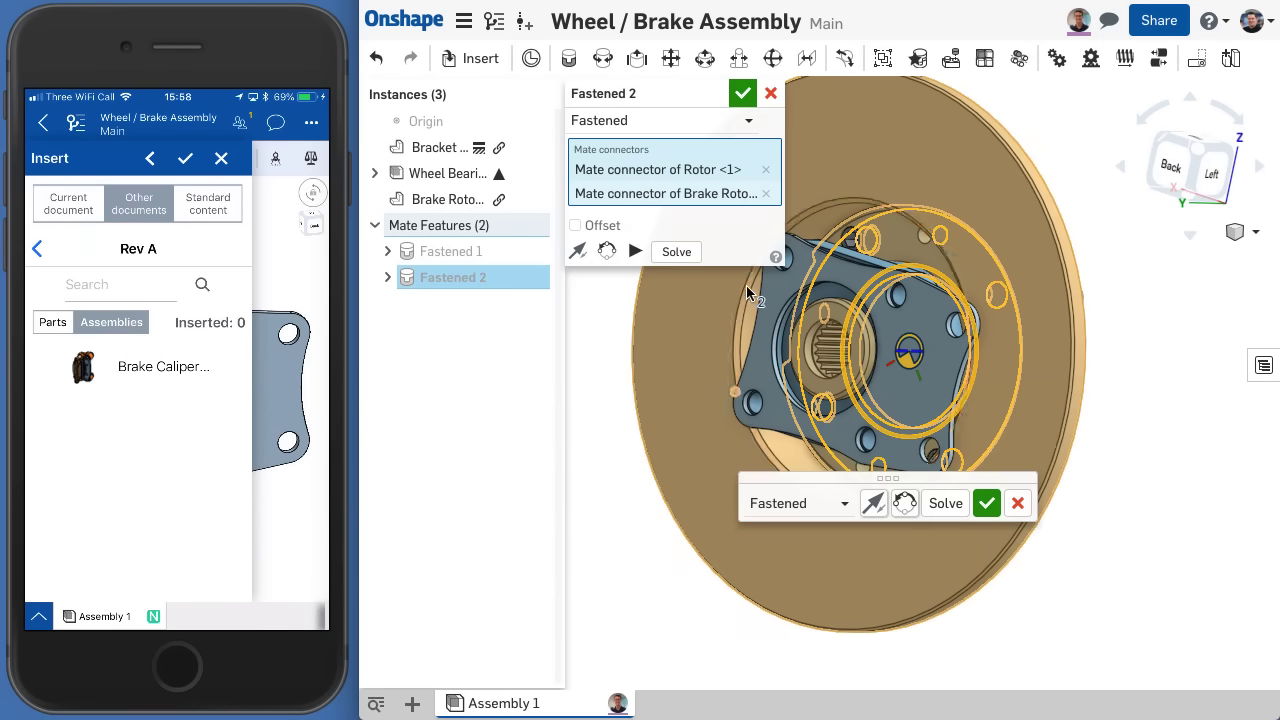
click(742, 92)
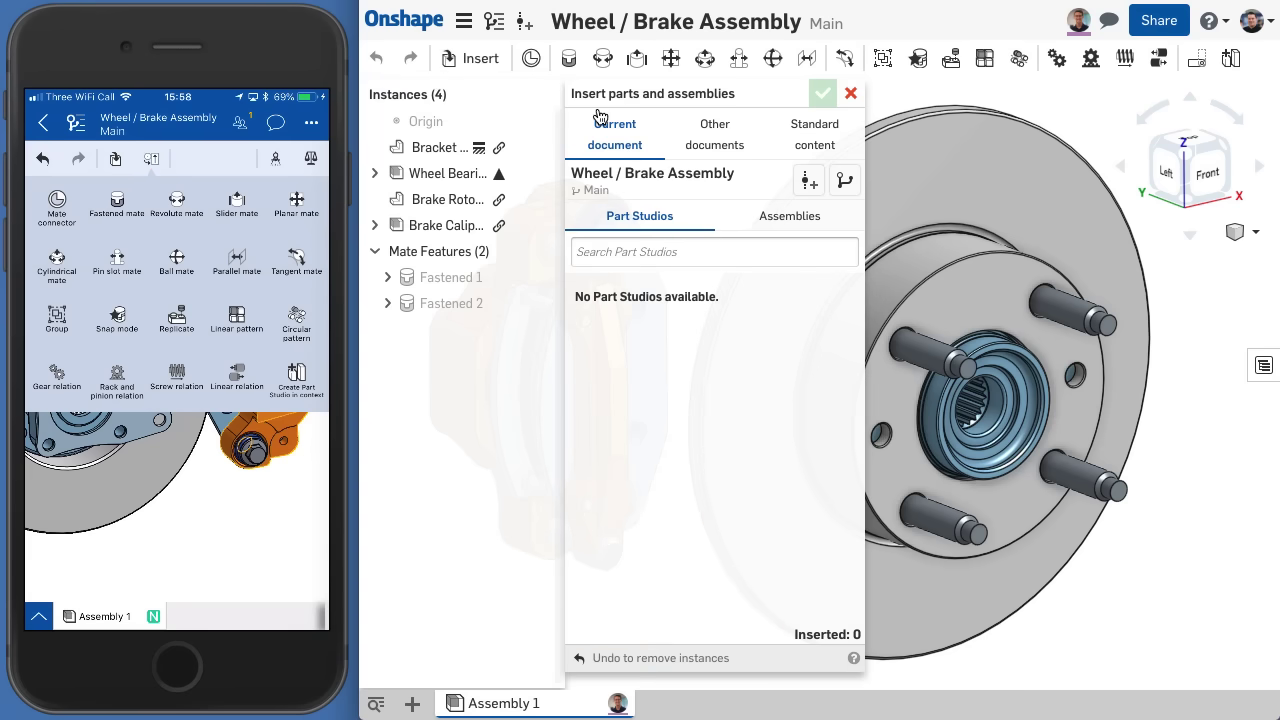
- Insert the Tire Assembly from another document into the Wheel / Brake Assembly
click(714, 134)
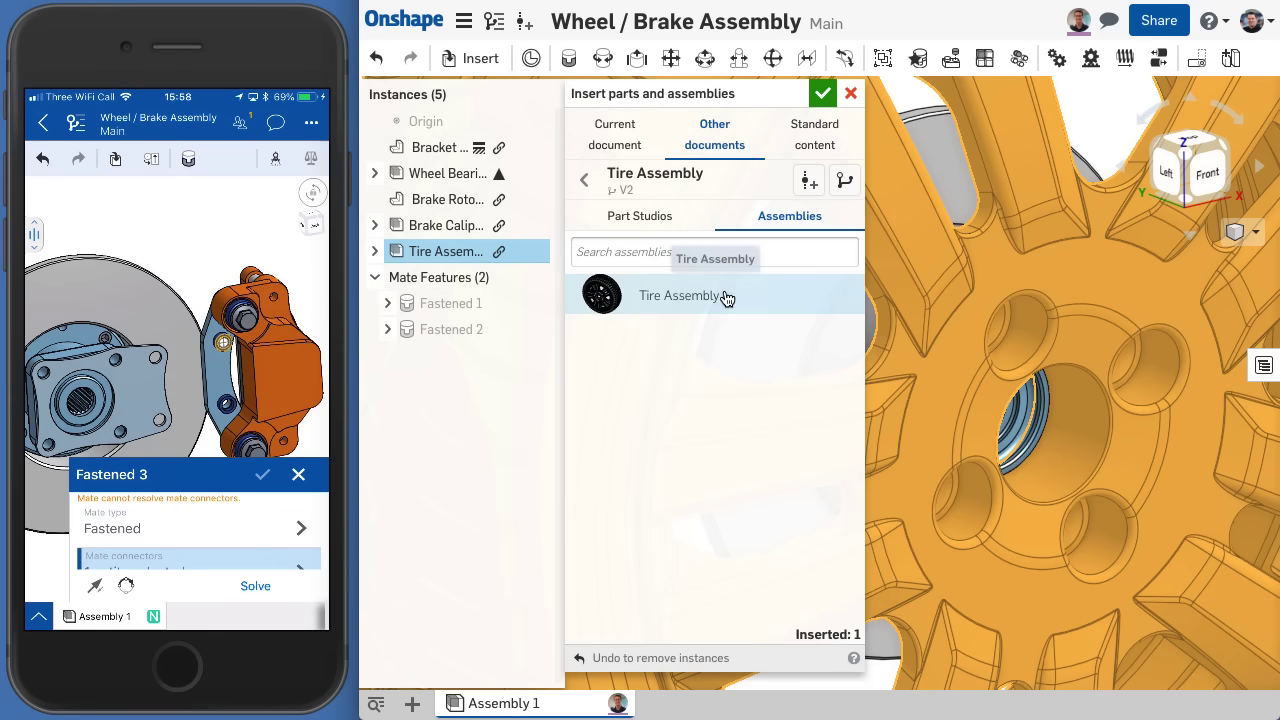
click(679, 295)
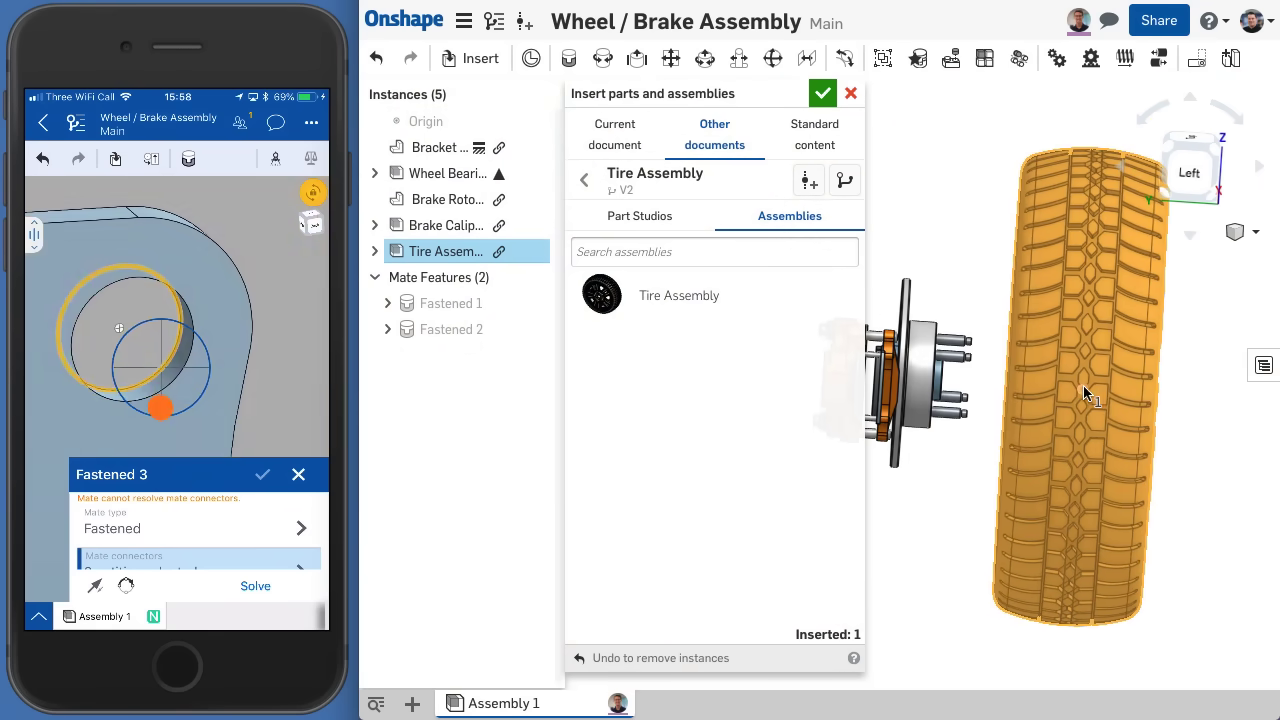
click(822, 92)
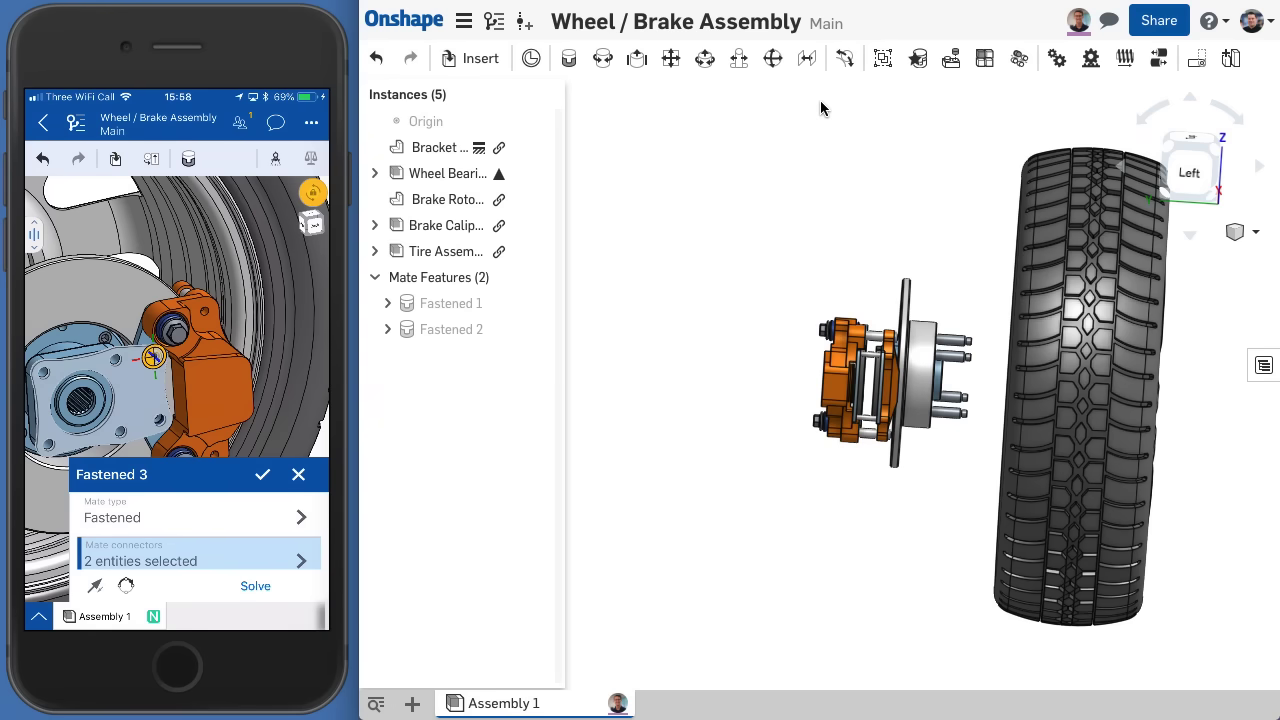
click(261, 474)
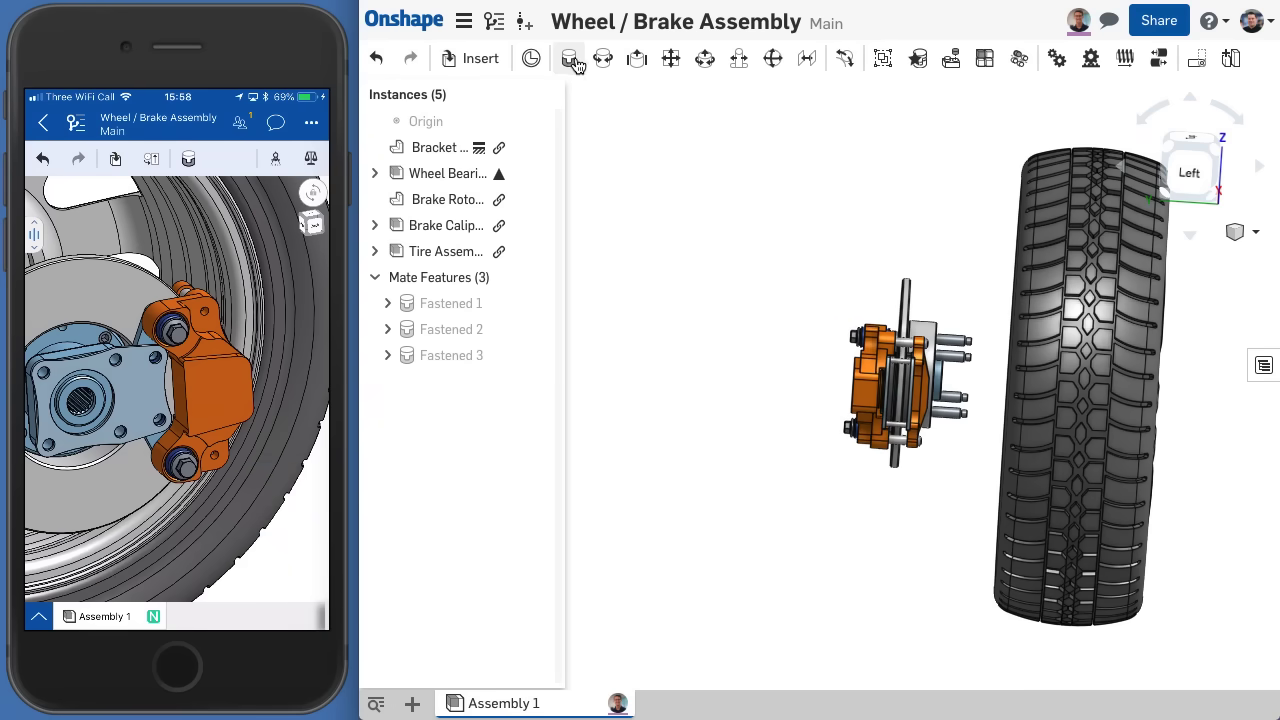
- Fasten the tire and wheel to the hub, then review access in the sharing settings
click(568, 58)
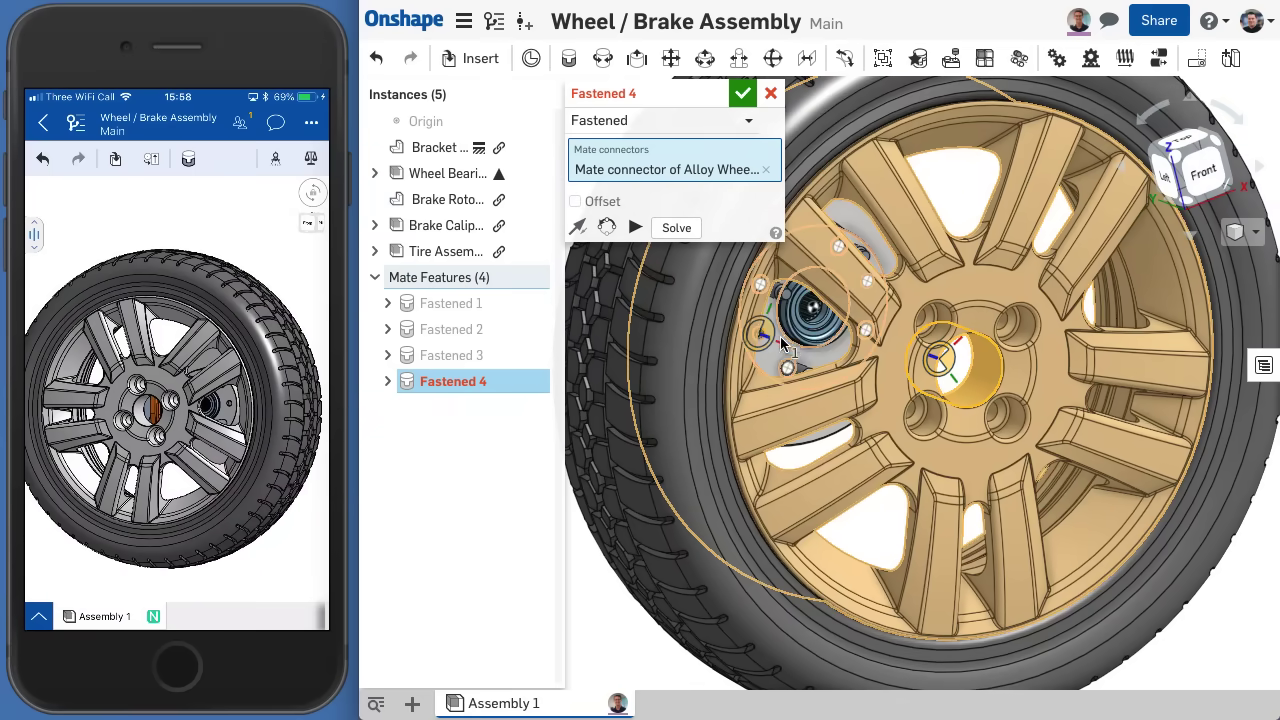
click(742, 93)
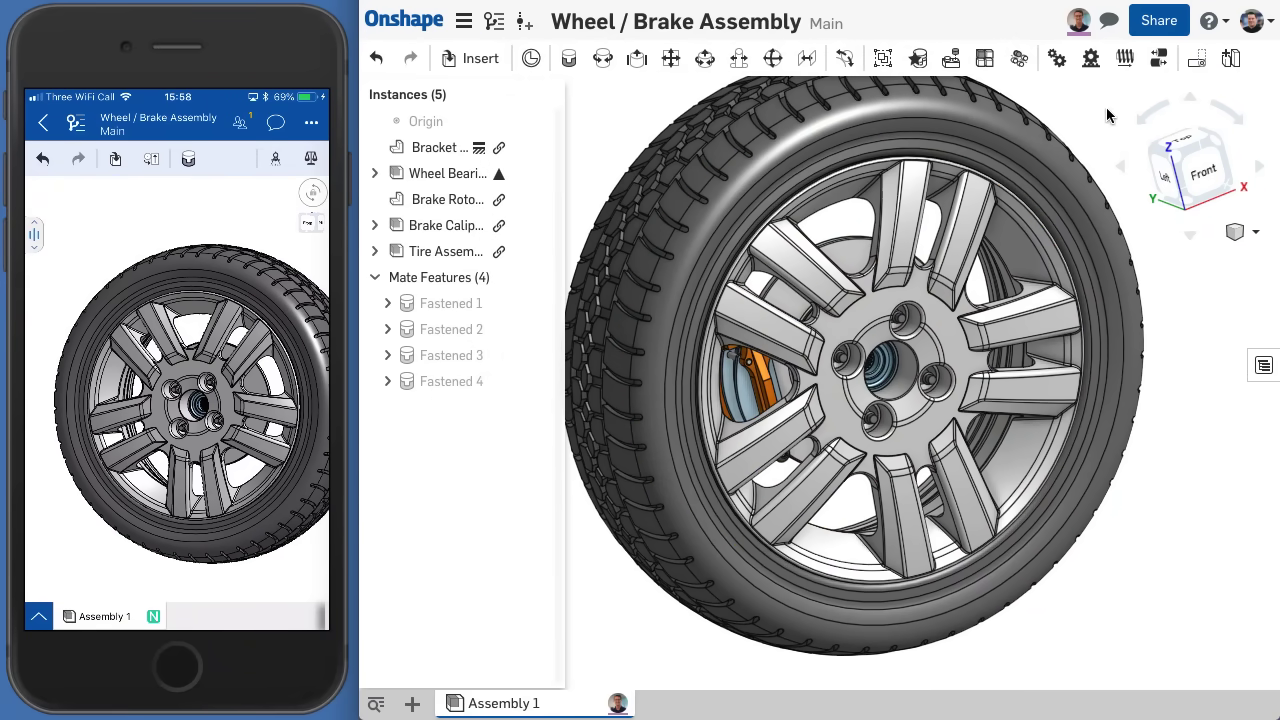
click(1158, 20)
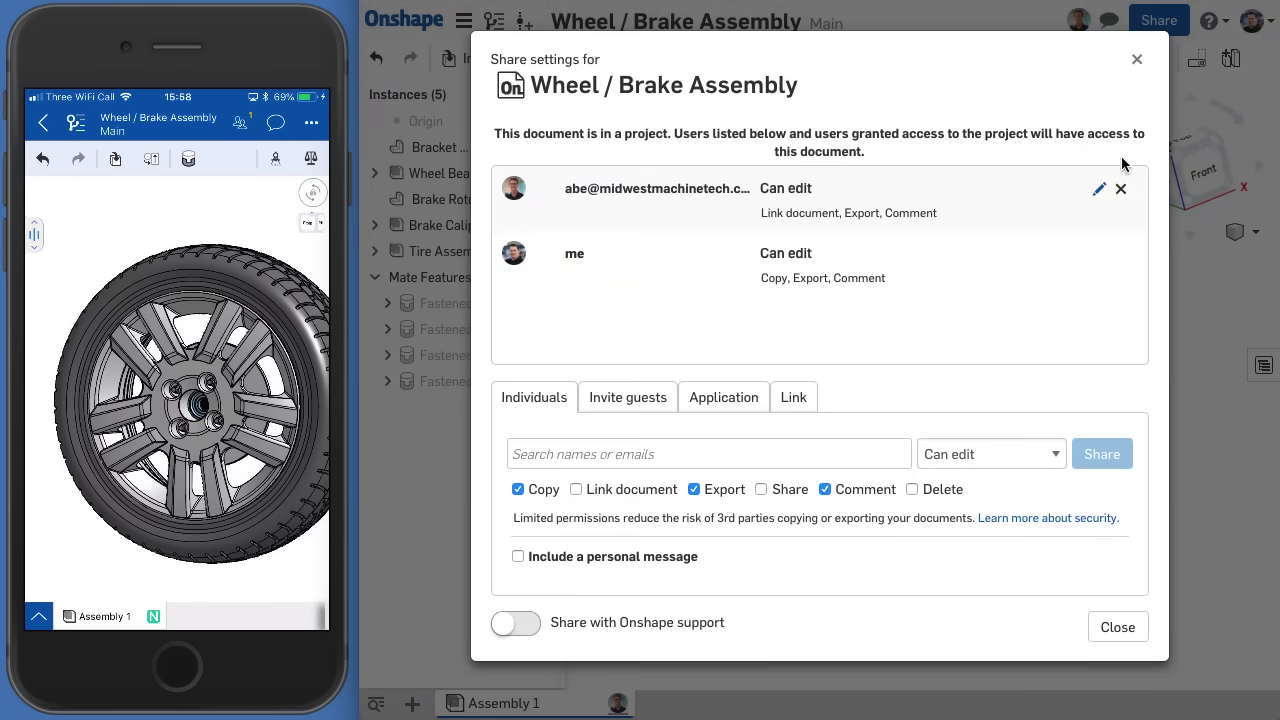